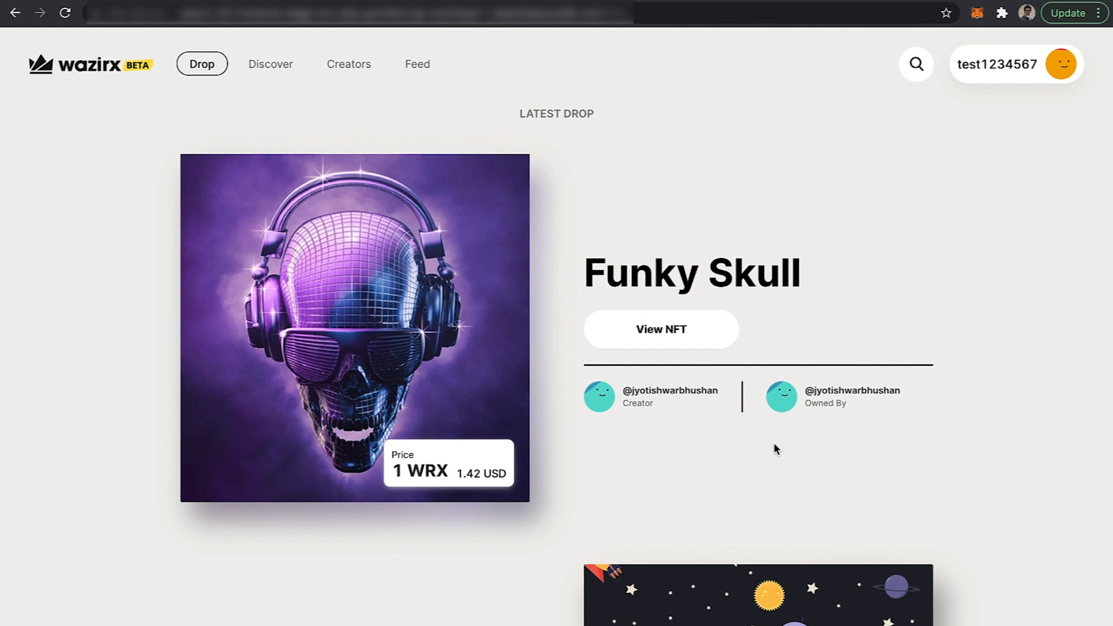
mouse_move(1002, 196)
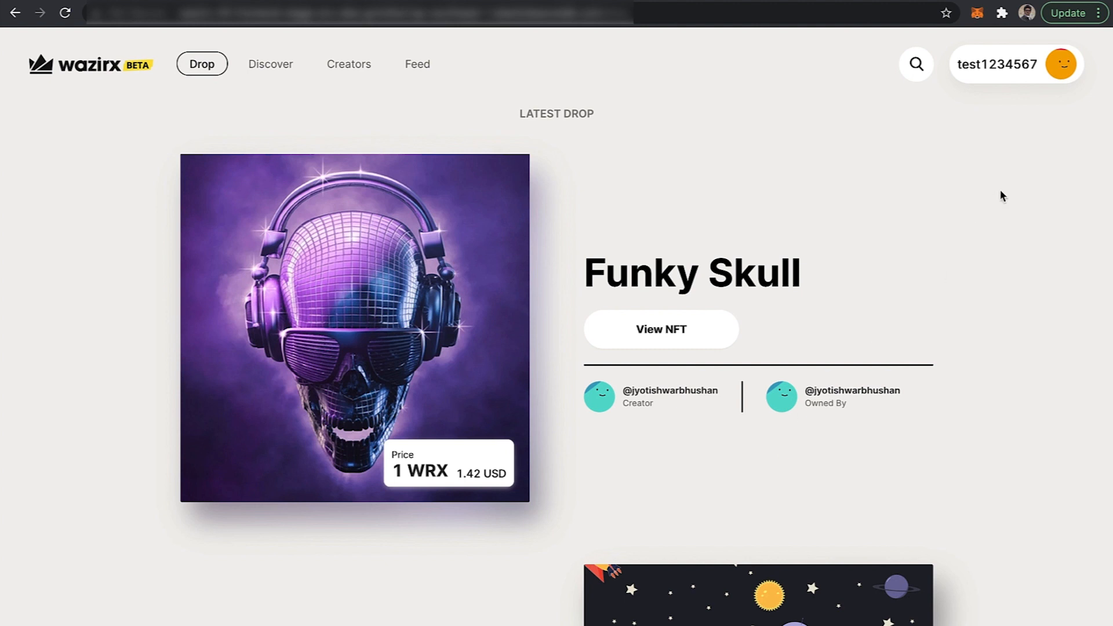
mouse_move(1038, 73)
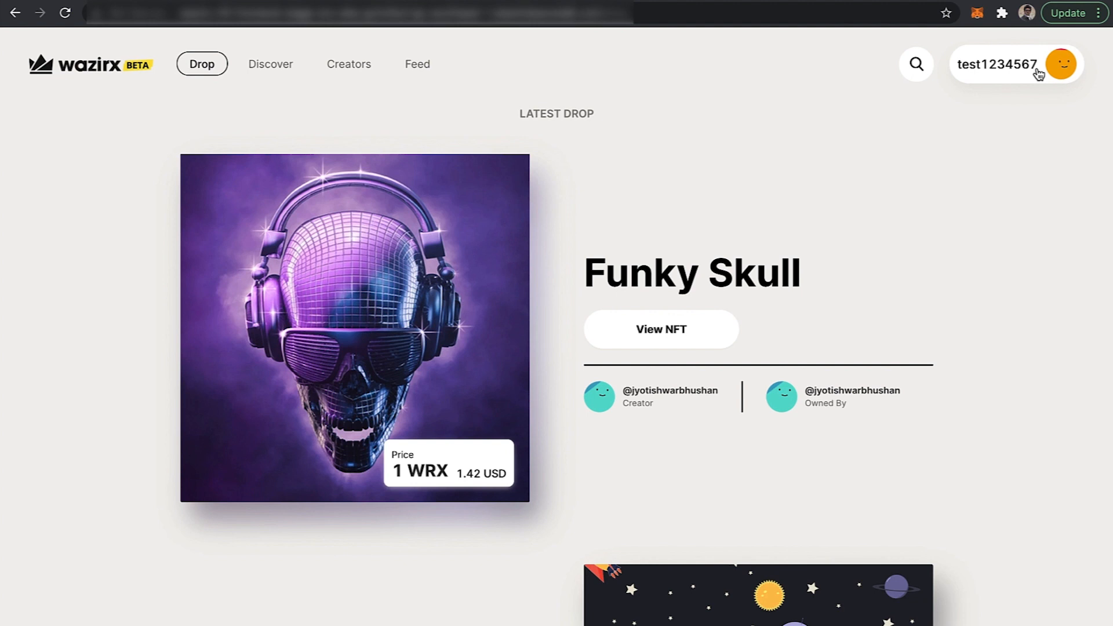
- Open the account dropdown from the username/avatar button at the top right
left_click(1014, 64)
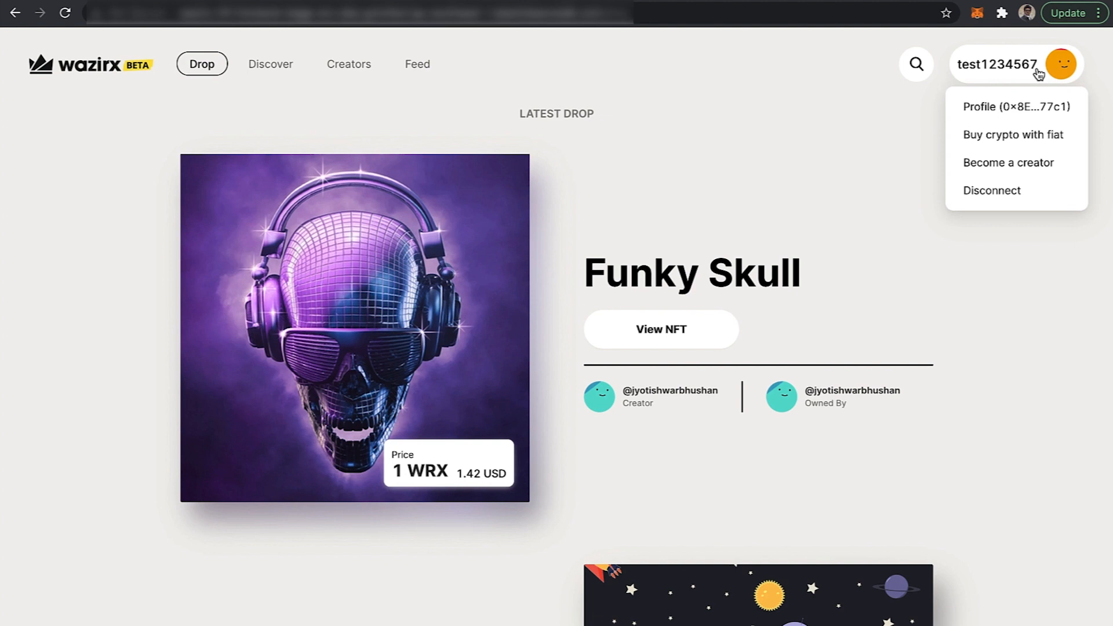
mouse_move(1008, 162)
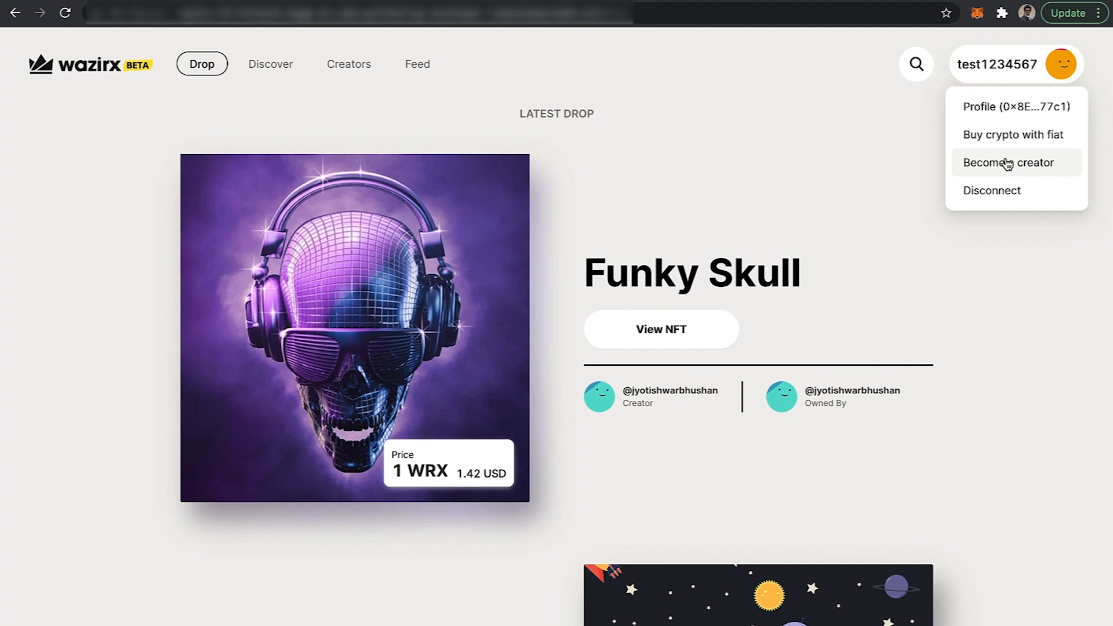
mouse_move(1027, 168)
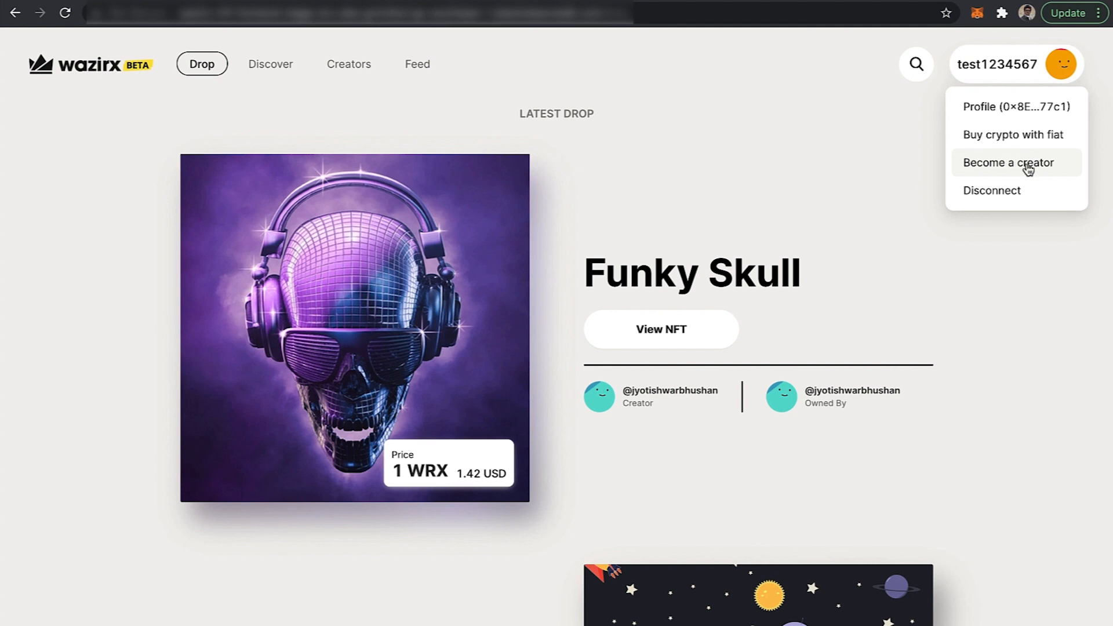
left_click(1008, 162)
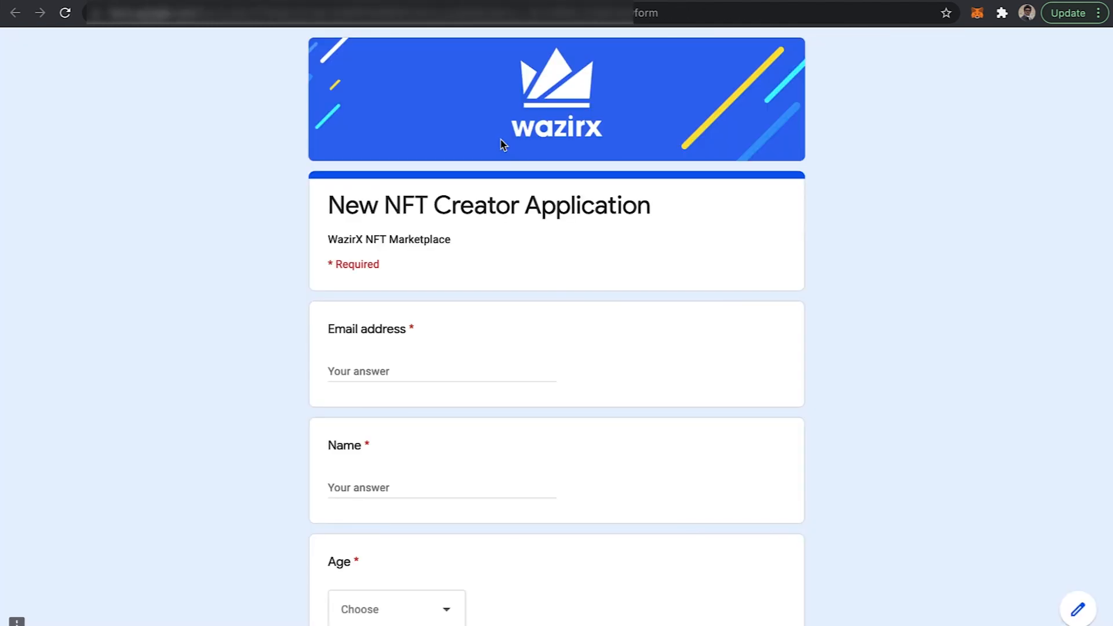
mouse_move(516, 335)
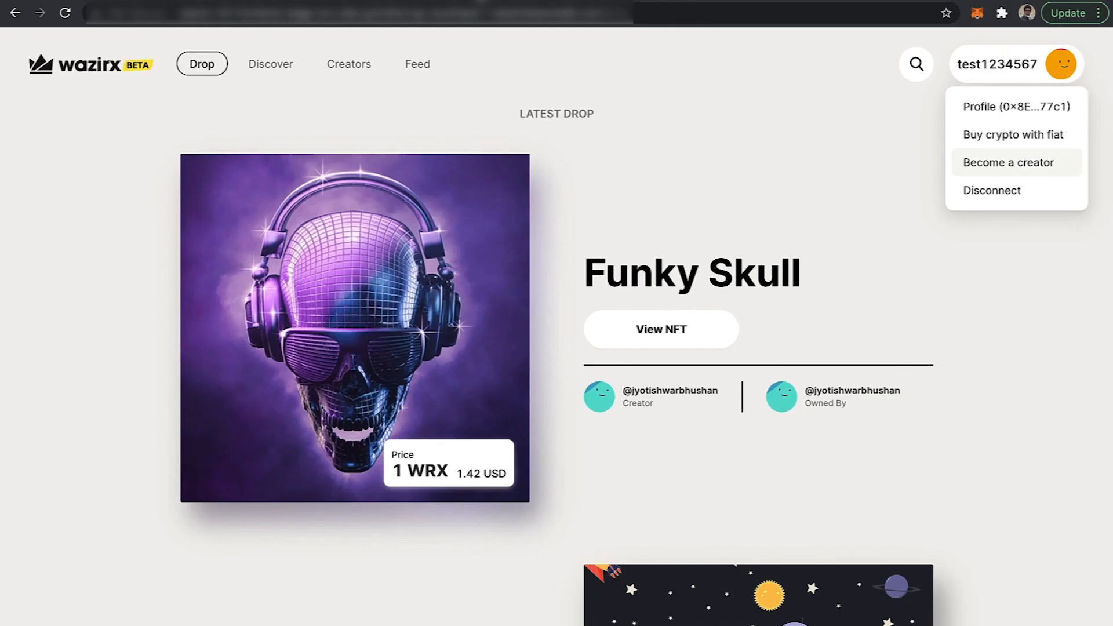
- Dismiss the account menu, then choose 'Create NFT' from the reopened menu
left_click(921, 133)
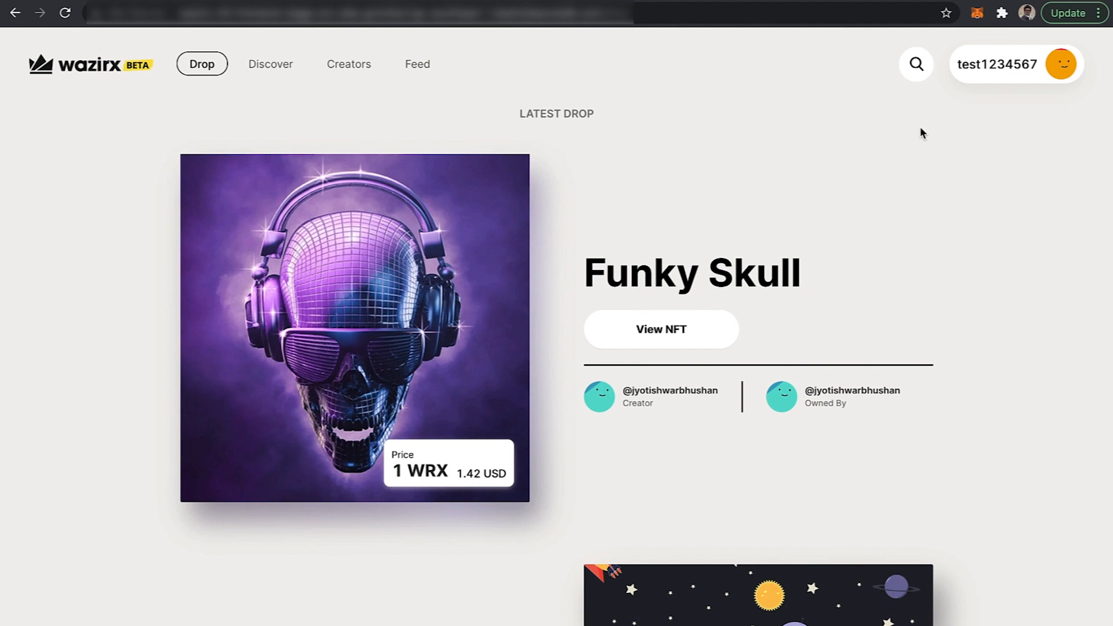
mouse_move(875, 521)
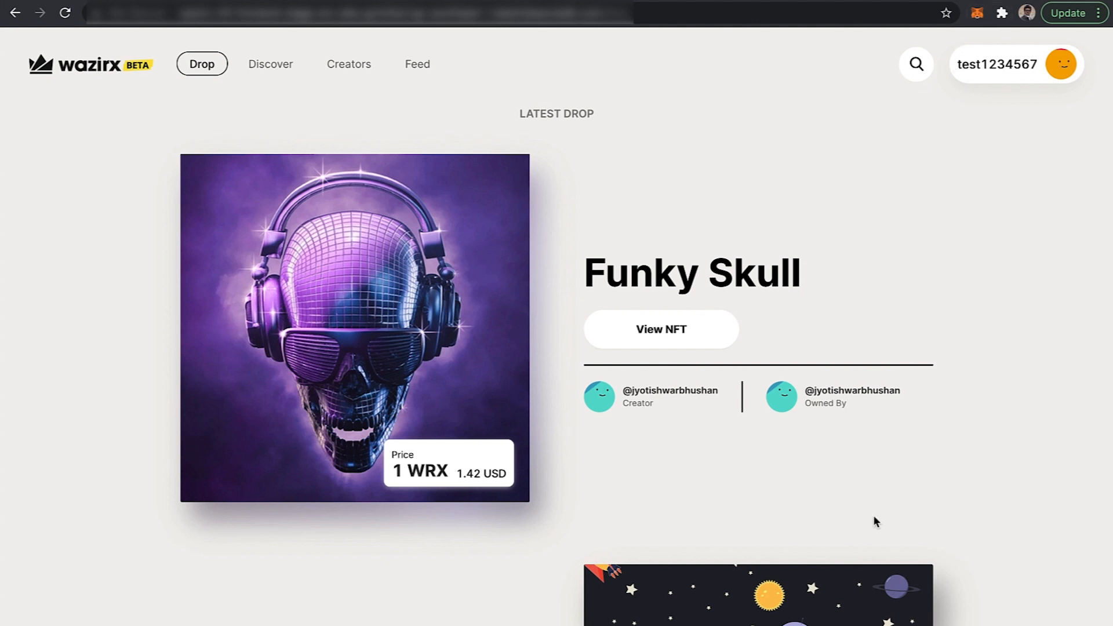
mouse_move(997, 122)
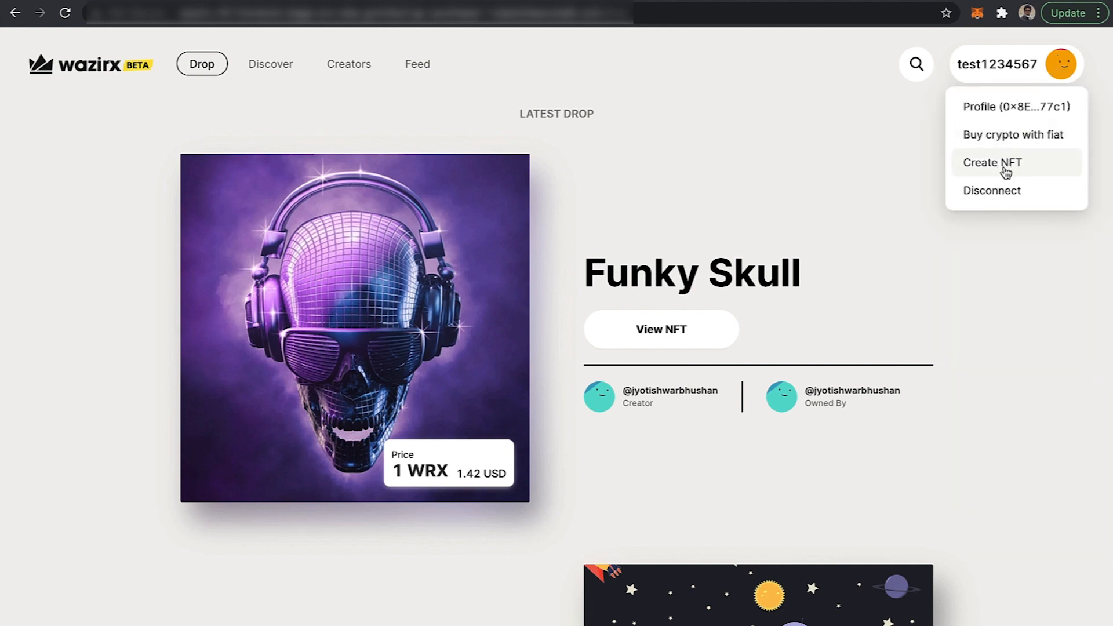
left_click(992, 162)
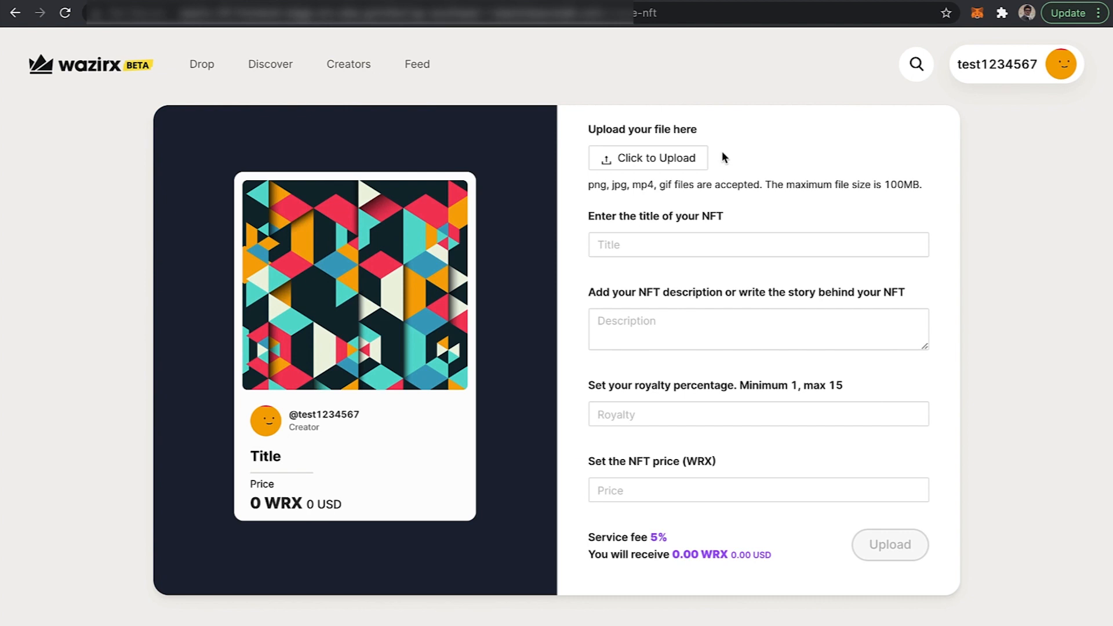
- Upload man-6253257_1920.jpg as the NFT artwork
left_click(647, 158)
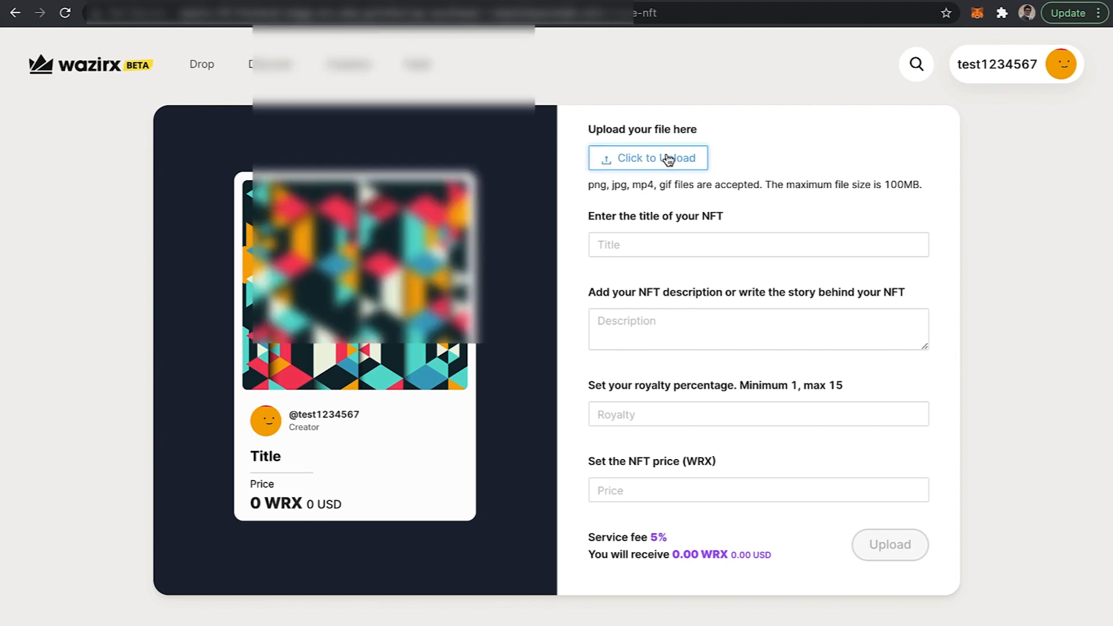
left_click(648, 157)
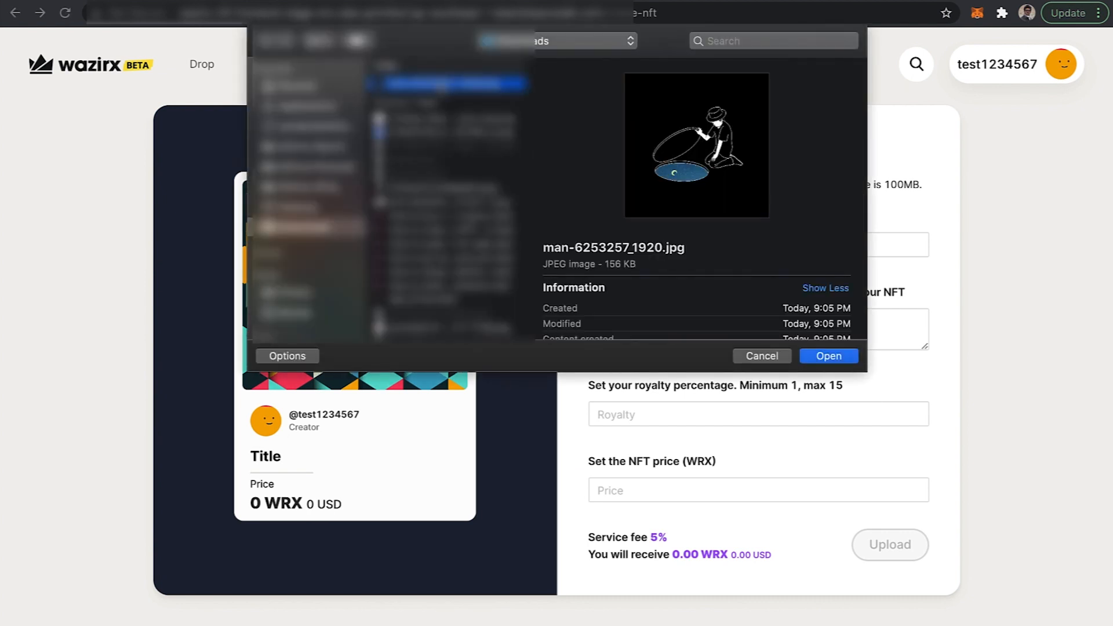
left_click(827, 355)
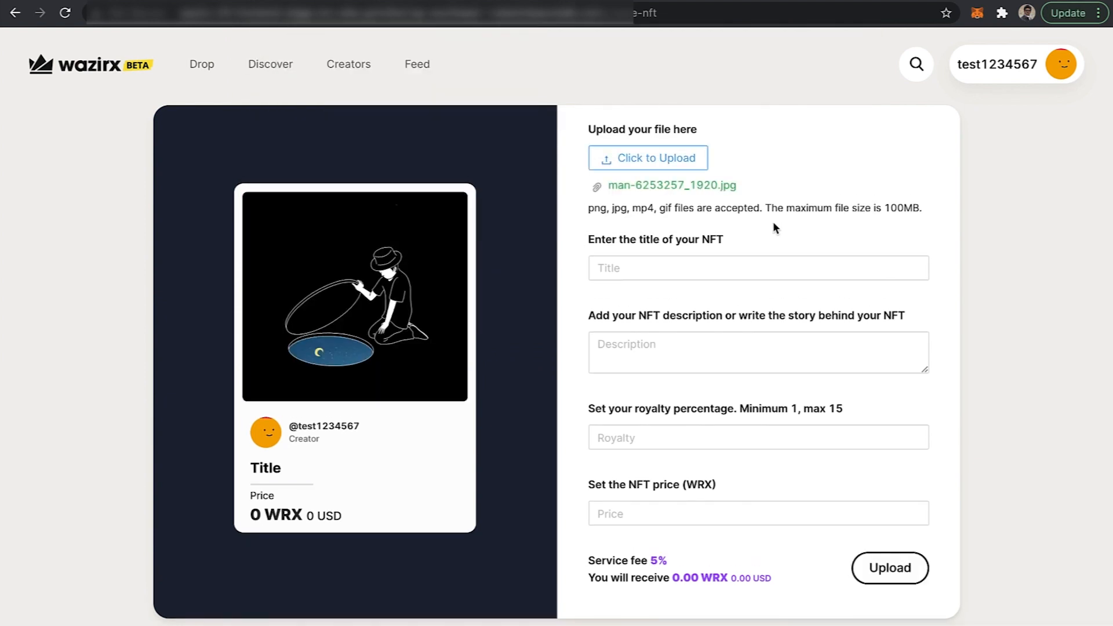
left_click(757, 268)
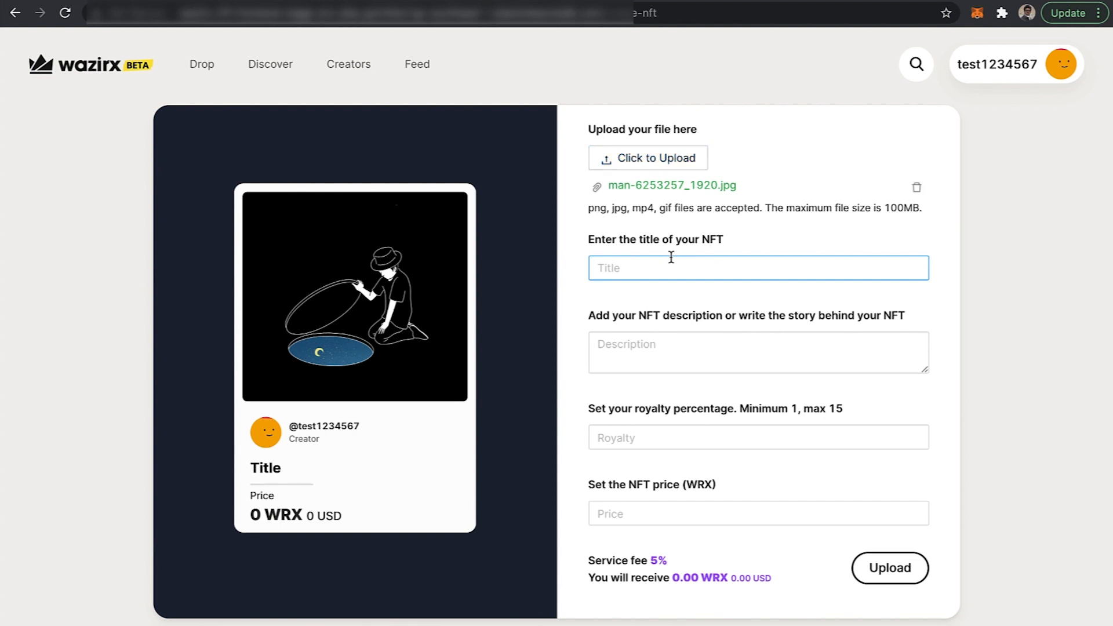
- Fill in the title, description 'test', 15% royalty and a 1 WRX price
type("t")
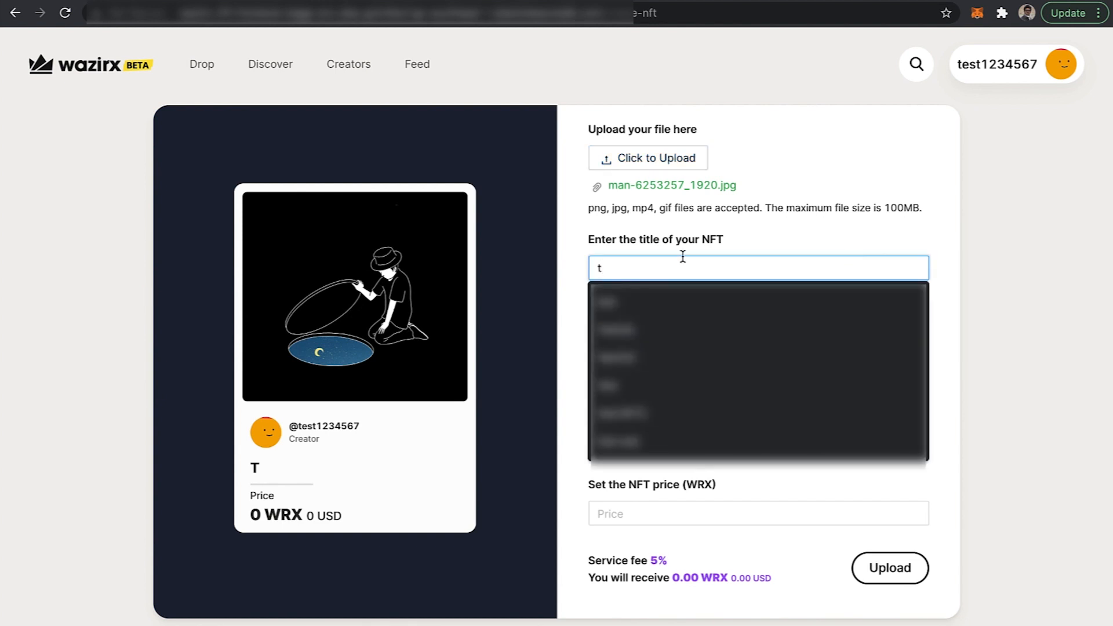
type("itke")
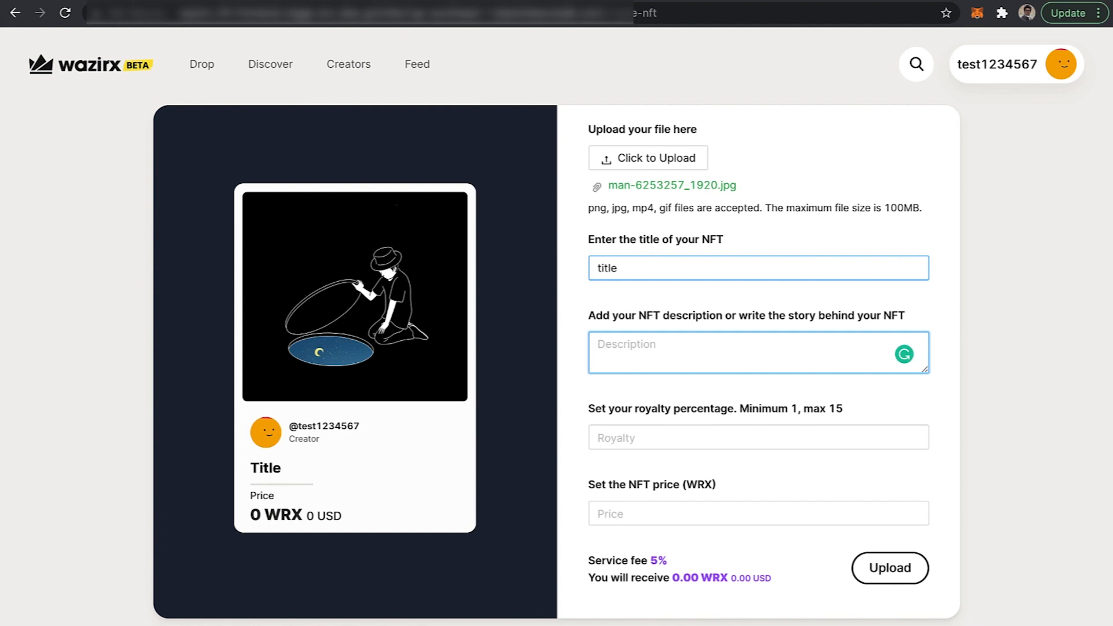
type("test")
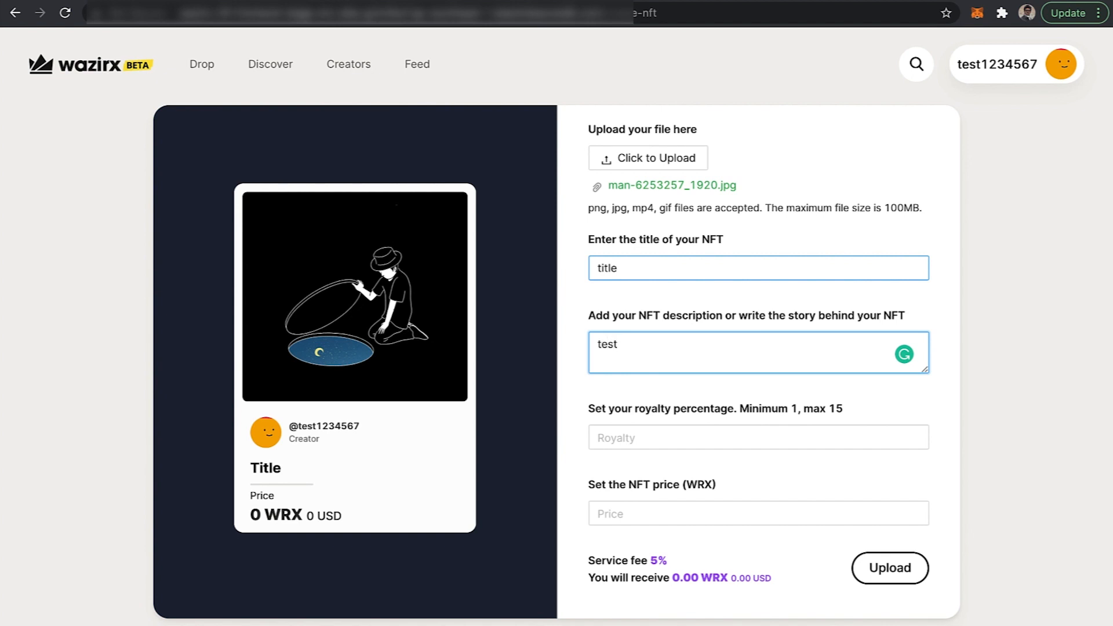
left_click(758, 437)
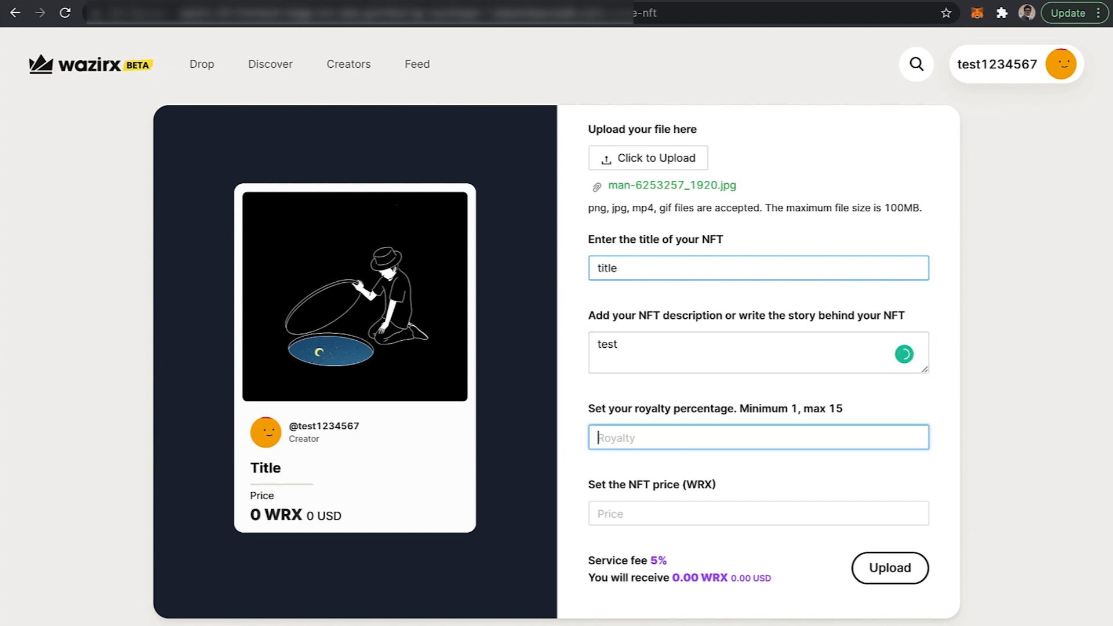
type("15")
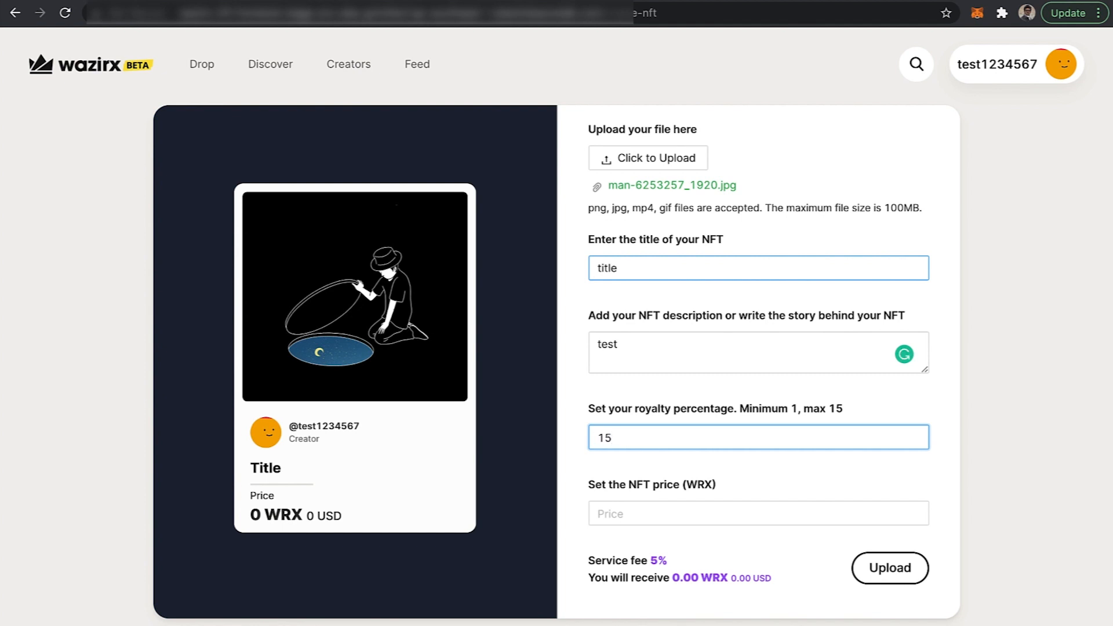
left_click(757, 513)
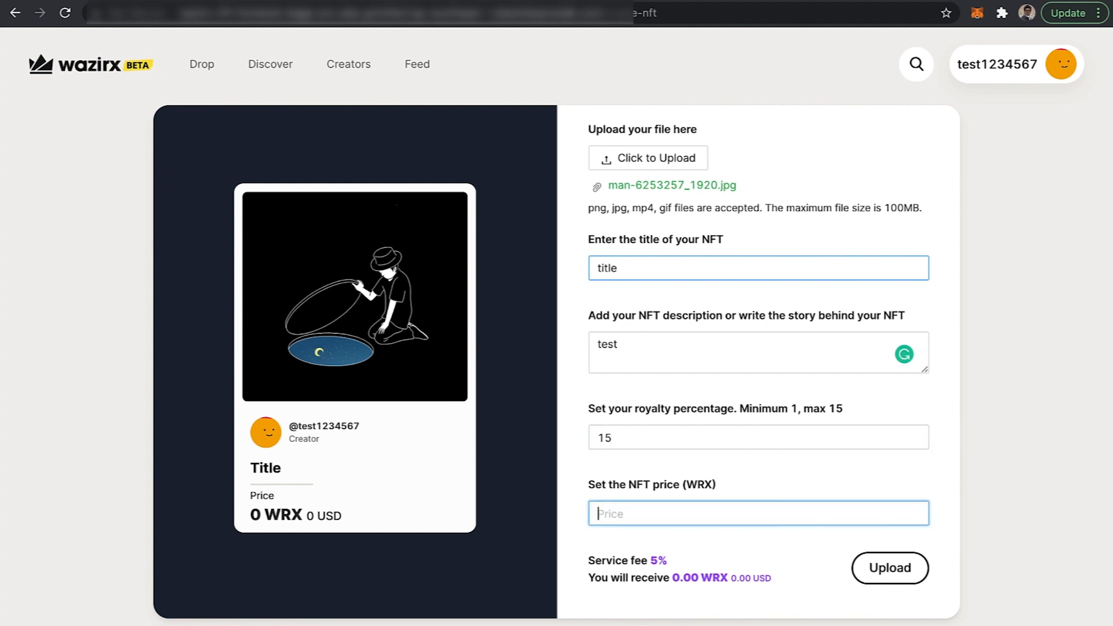
left_click(758, 513)
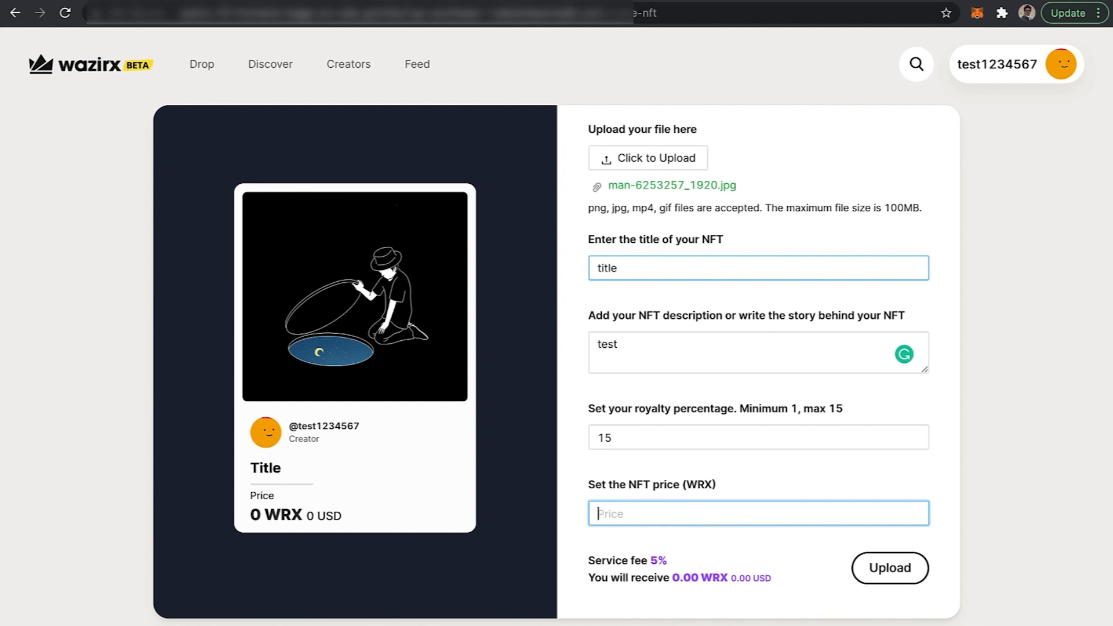
type("1")
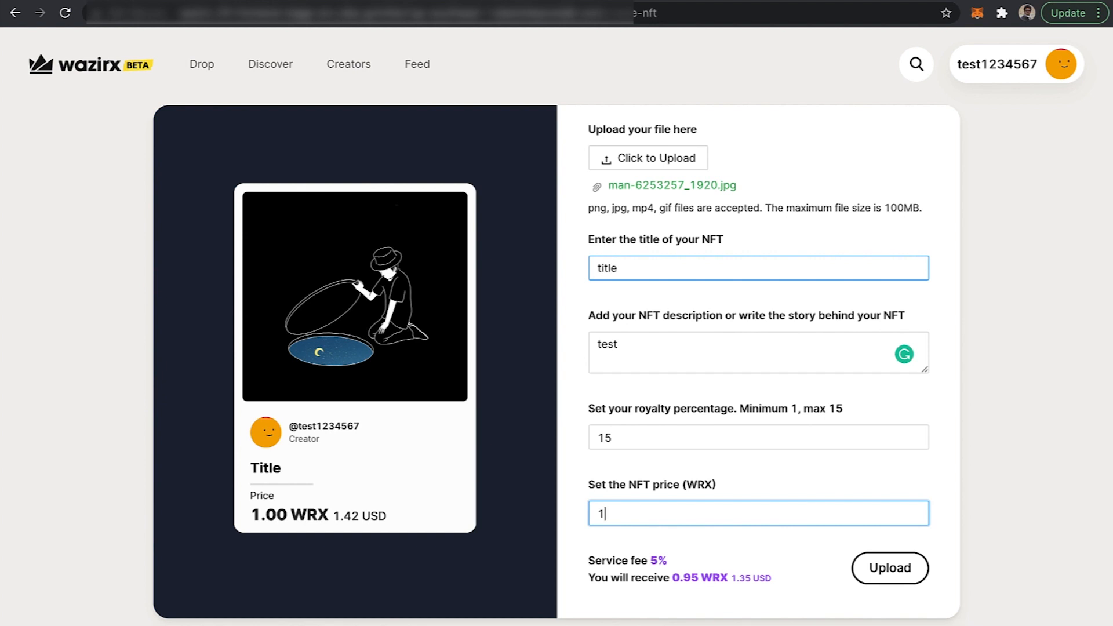
mouse_move(799, 257)
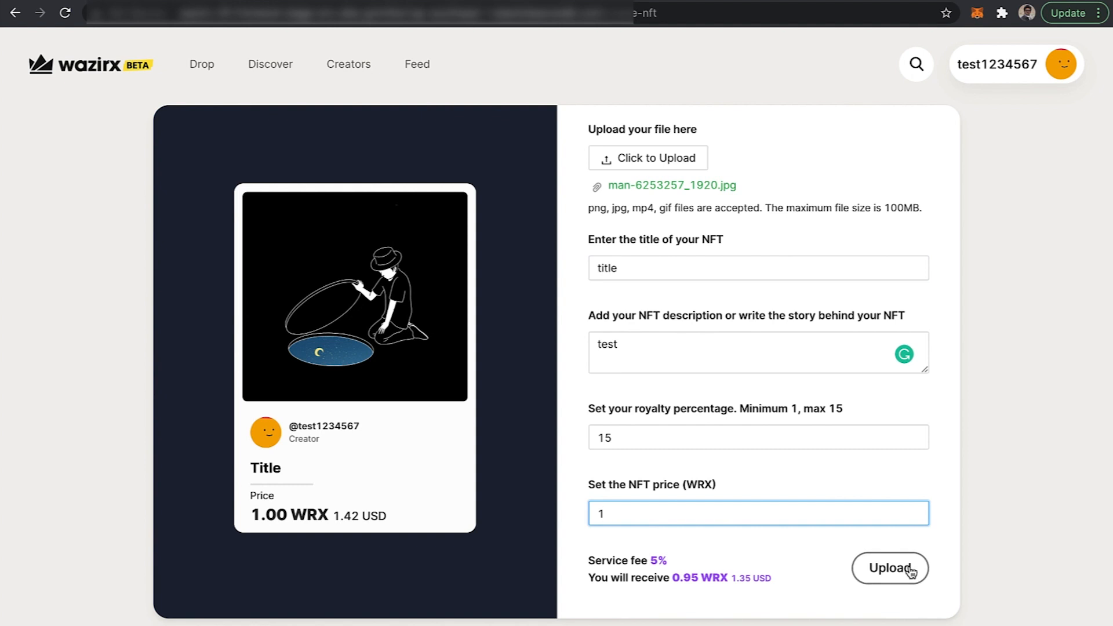
- Submit the NFT form and confirm the minting gas fee in MetaMask
left_click(889, 568)
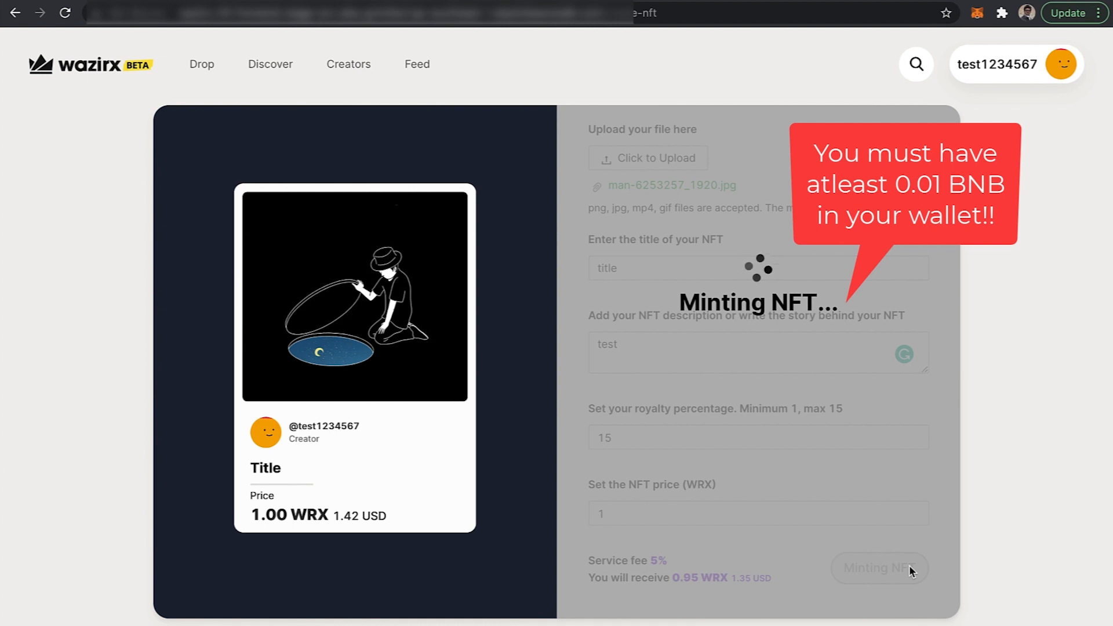
left_click(879, 568)
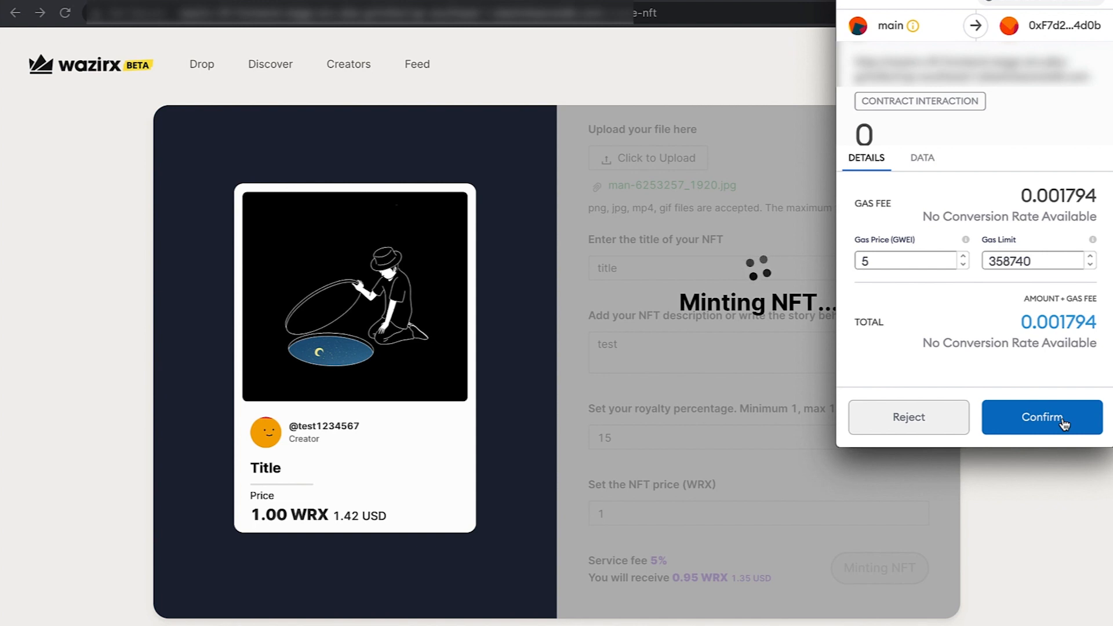
left_click(1041, 416)
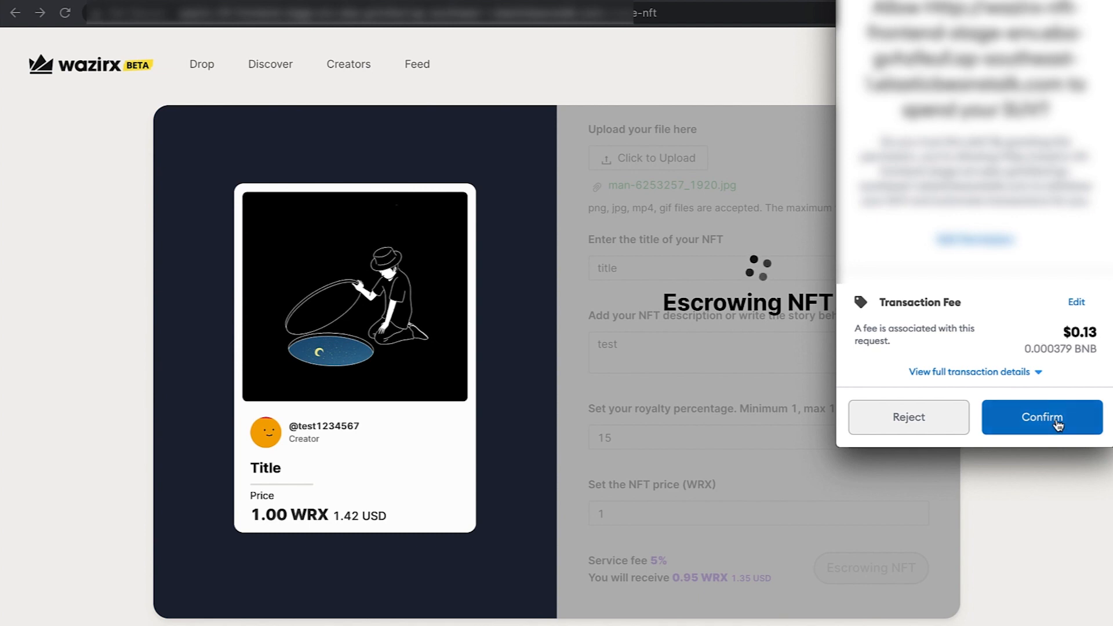
- Confirm the MetaMask permission letting the marketplace spend the NFT
left_click(1041, 417)
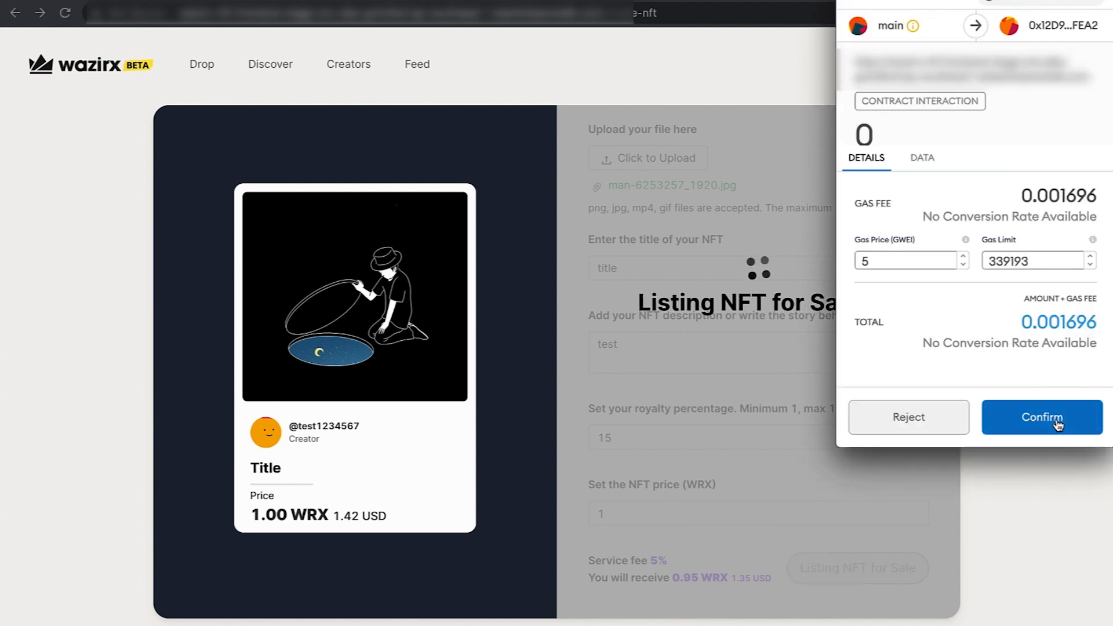
- Confirm the MetaMask listing transaction until the Congratulations screen shows 1.00 WRX
left_click(1041, 417)
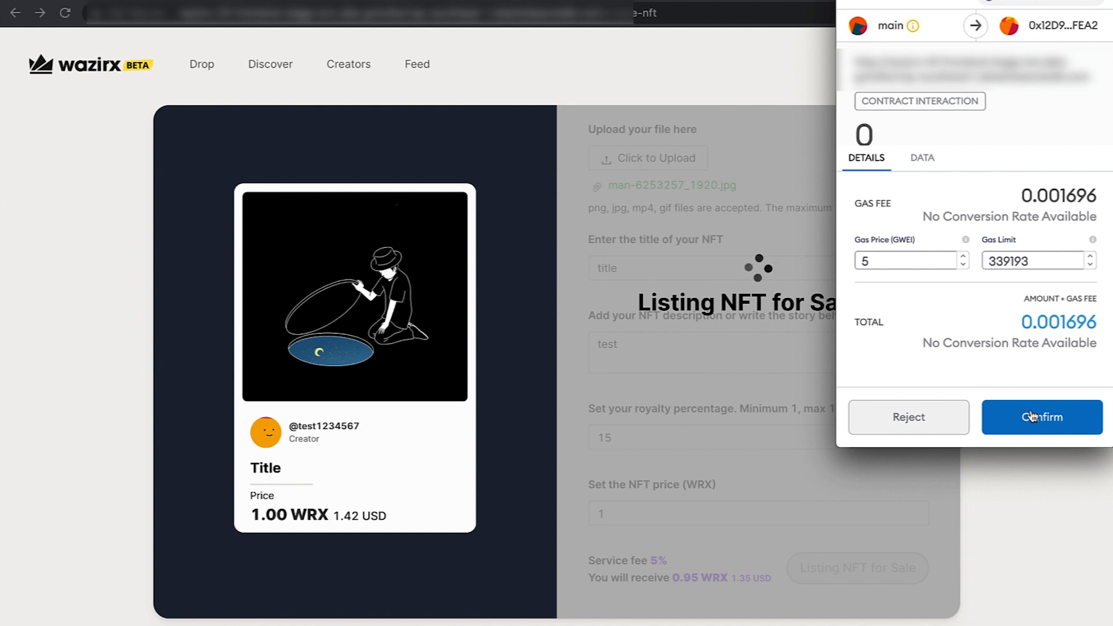
left_click(1041, 417)
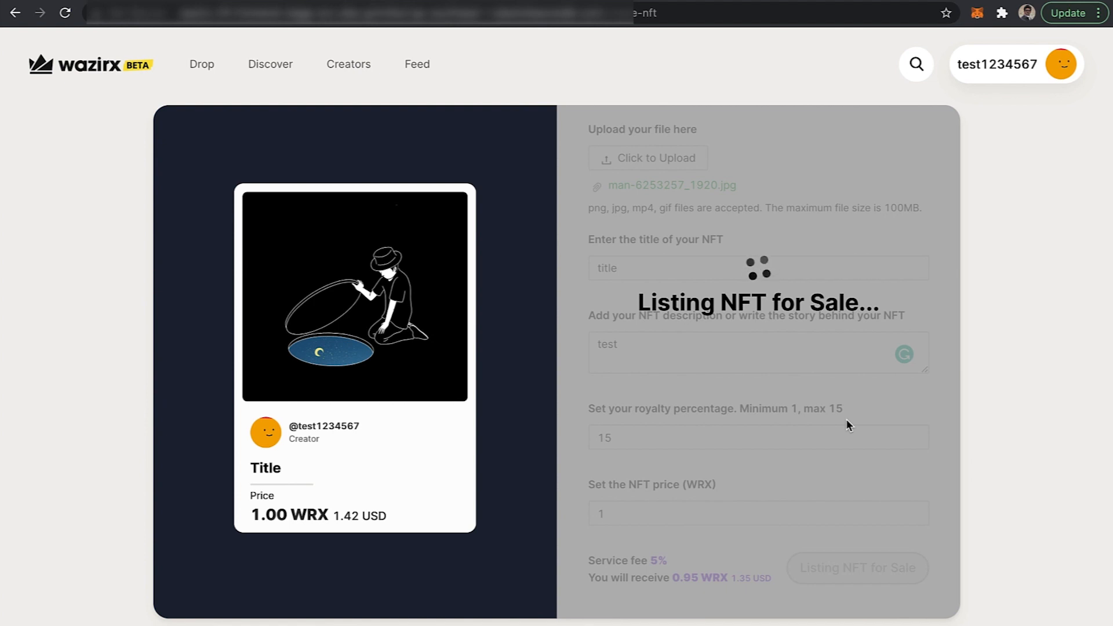
left_click(856, 567)
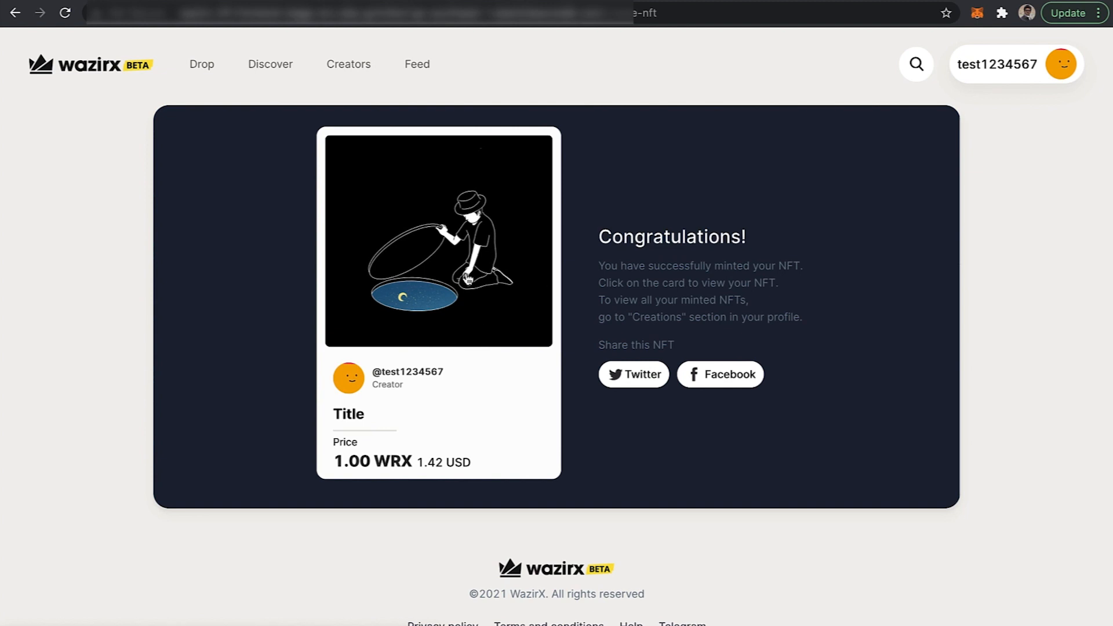
- Open the 'Title' NFT card to view its 1 WRX product page
left_click(439, 241)
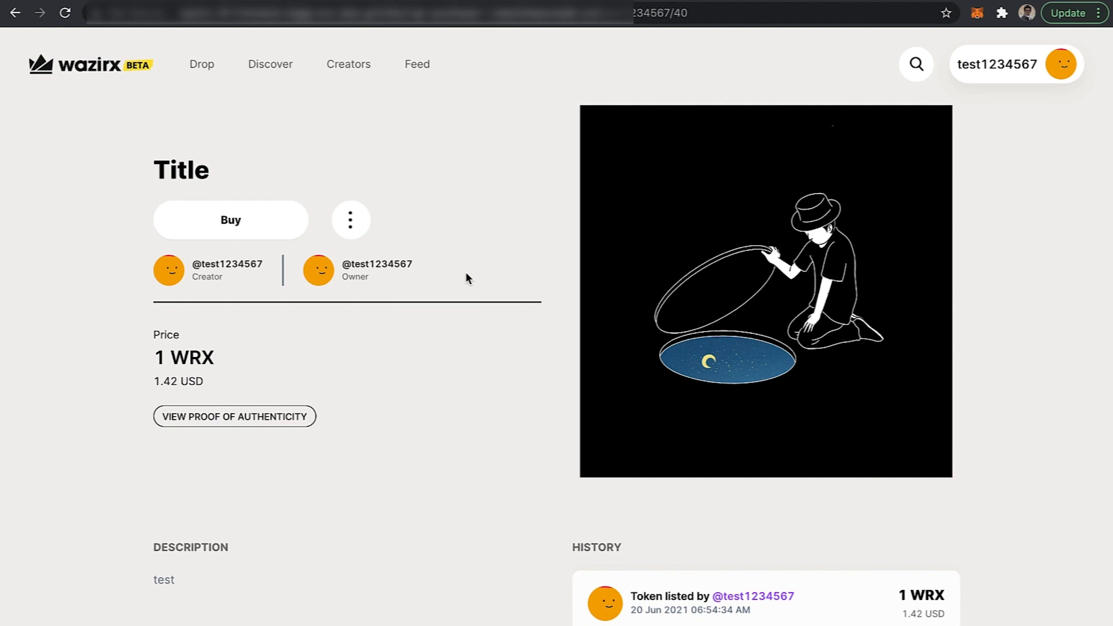
mouse_move(915, 45)
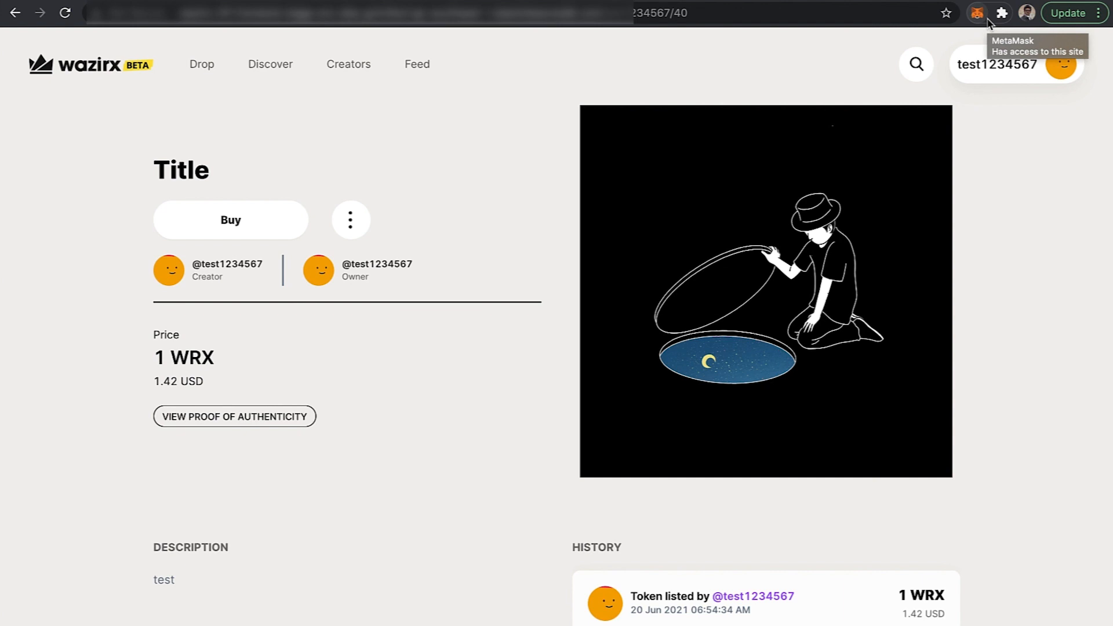
mouse_move(1072, 321)
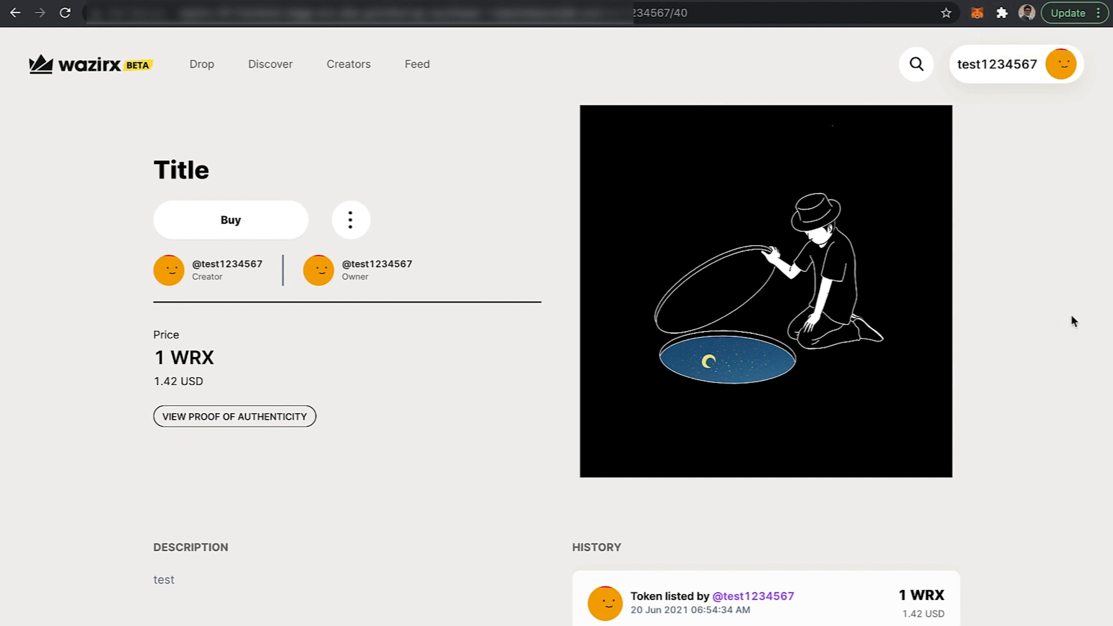